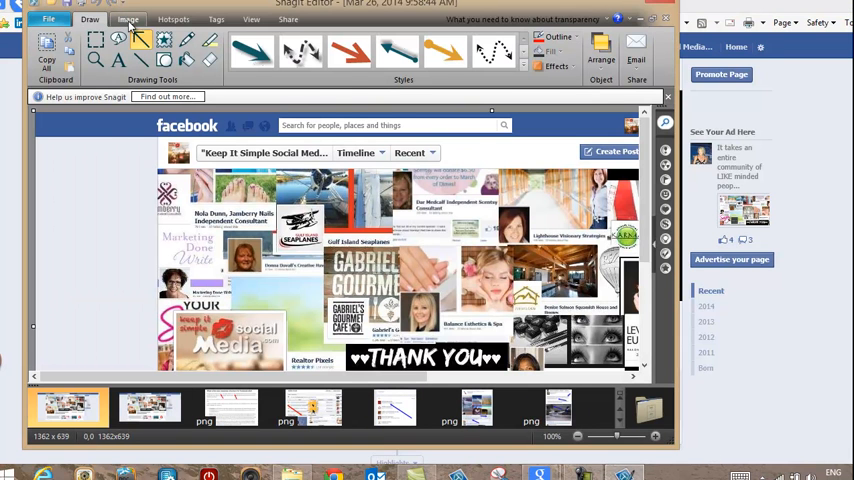
# Step: Review the Facebook cover capture in Snagit's Image and Draw views and mark up its cover area
pyautogui.click(128, 20)
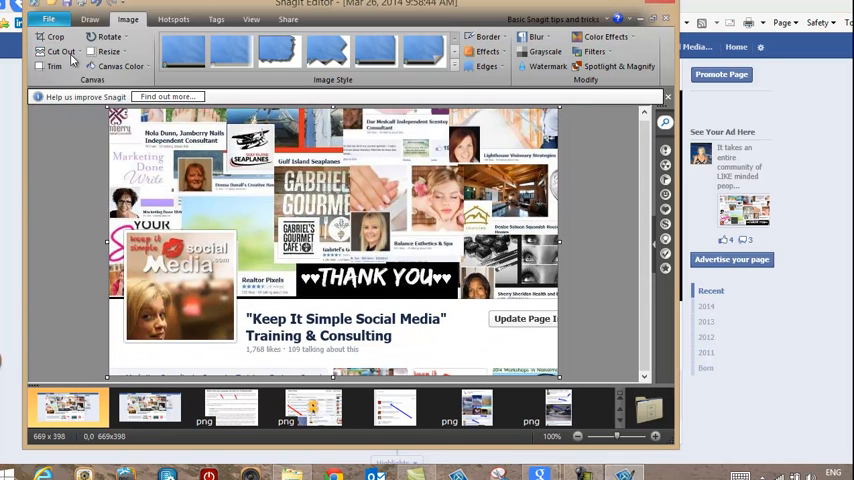
pyautogui.click(88, 20)
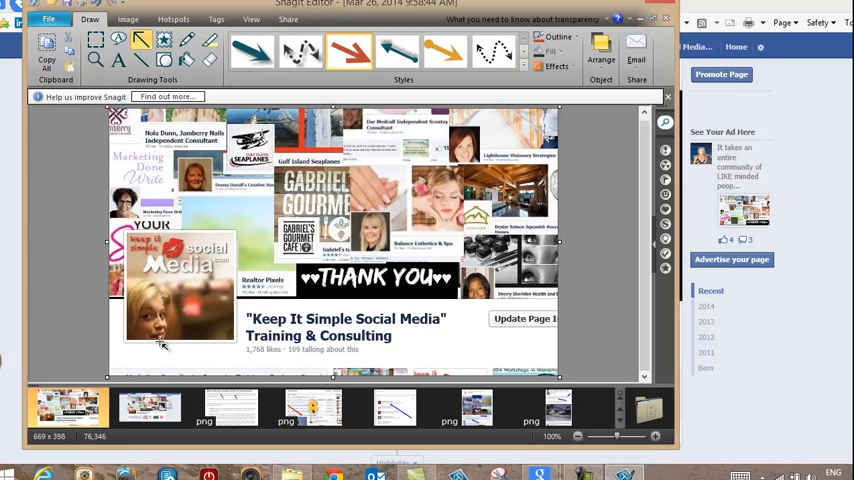
pyautogui.moveTo(124, 358); pyautogui.dragTo(242, 320)
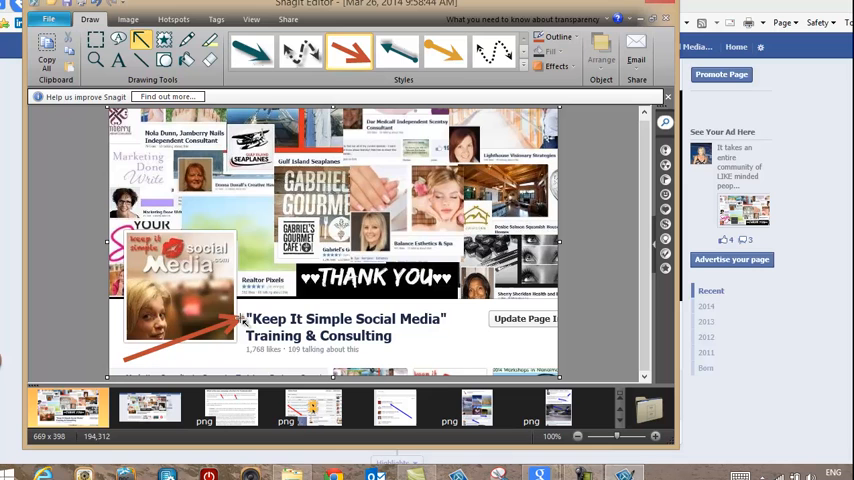
pyautogui.moveTo(364, 244); pyautogui.dragTo(510, 360)
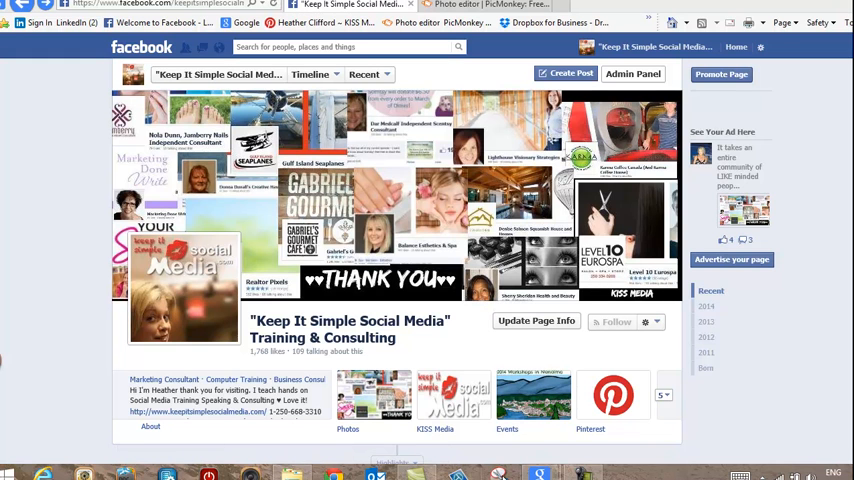
pyautogui.moveTo(500, 472)
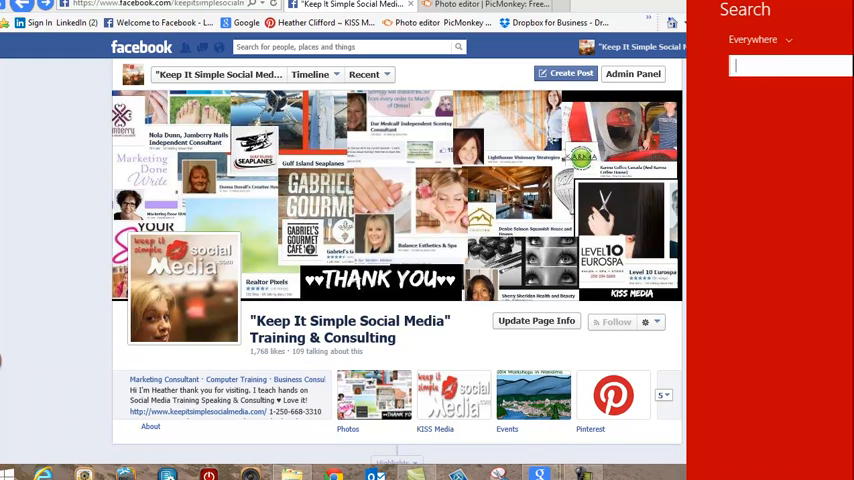
# Step: Search Windows for 'snipping Tool' to launch Snipping Tool over the Facebook page
pyautogui.write('s')
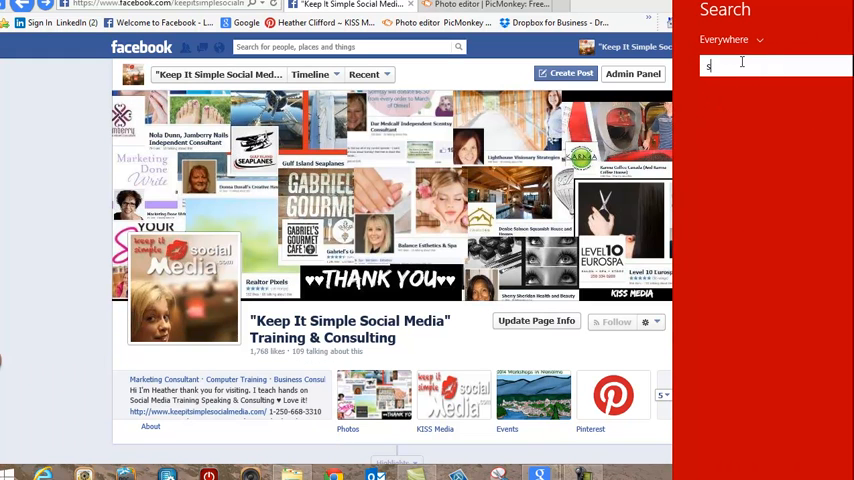
pyautogui.write('snipping Tool')
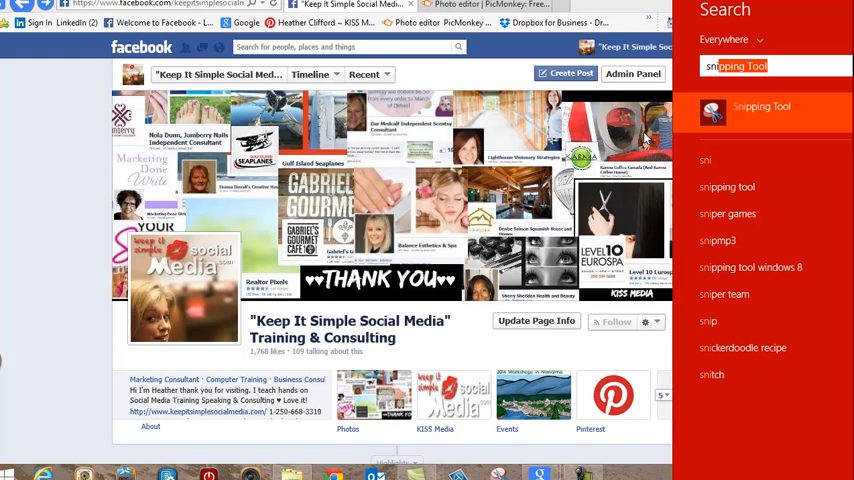
pyautogui.moveTo(522, 366)
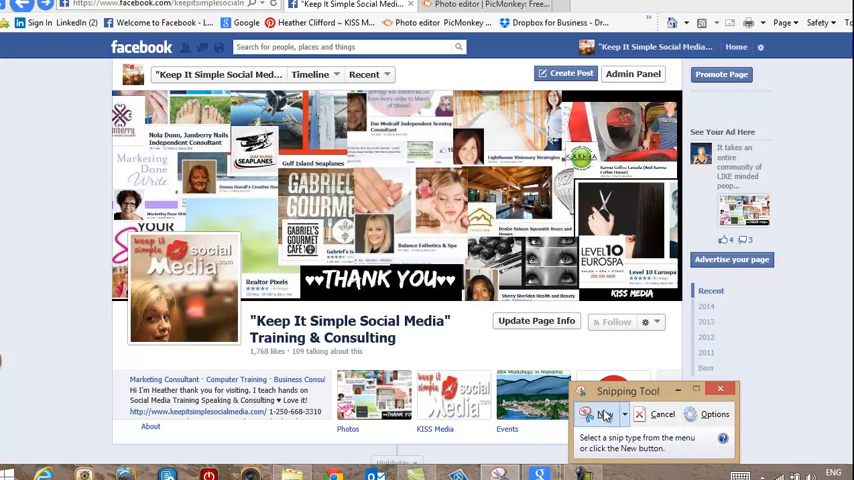
# Step: Snip the Keep It Simple Social Media cover, save it as 'heather' in Collage FanPage, and close the tool
pyautogui.click(604, 414)
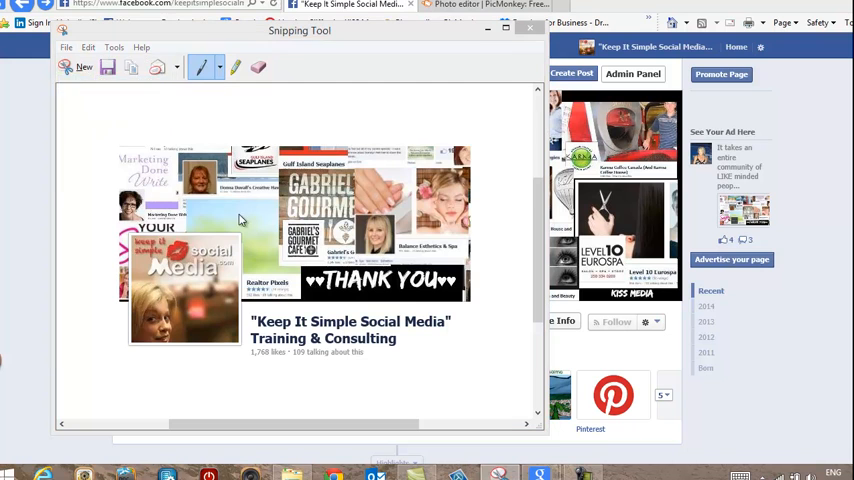
pyautogui.click(108, 68)
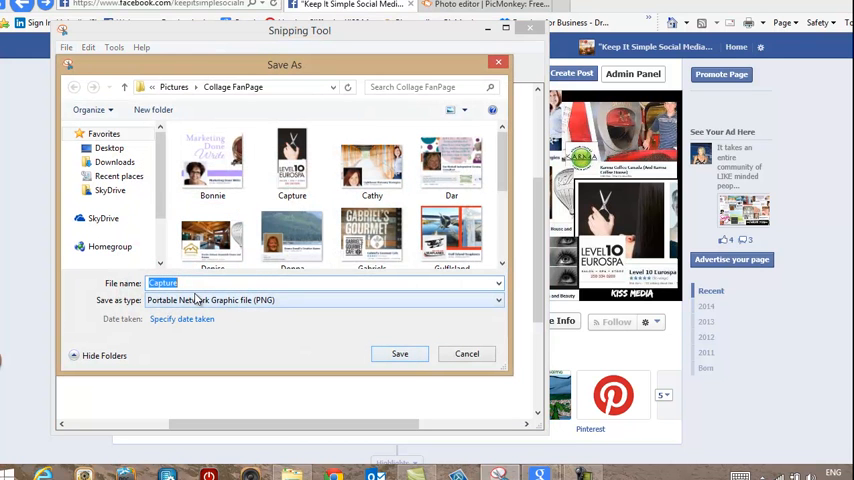
pyautogui.write('heather')
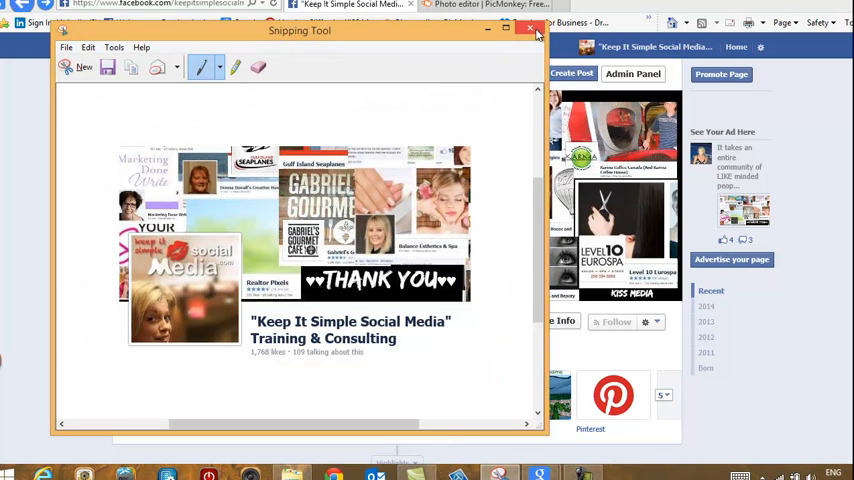
pyautogui.click(530, 28)
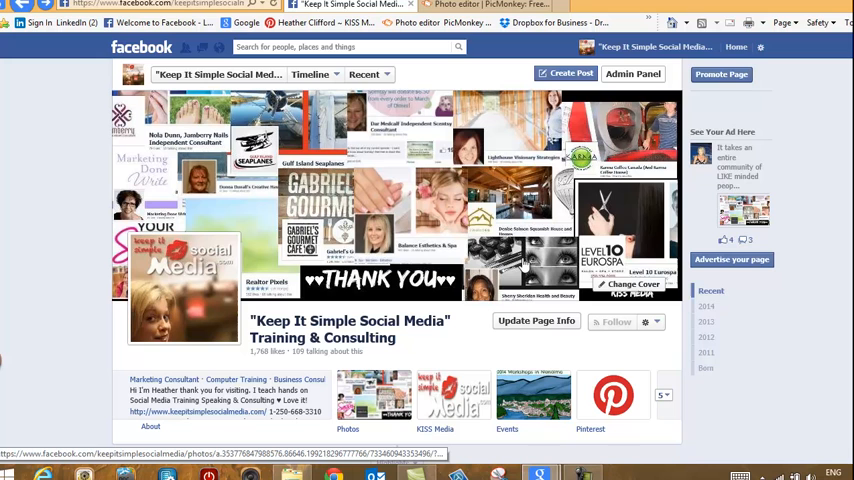
pyautogui.moveTo(248, 186)
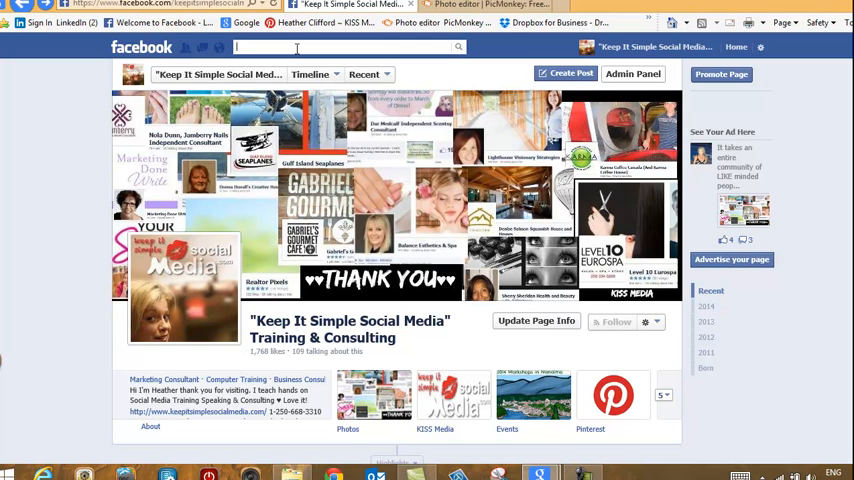
# Step: Search Facebook for 'level' and go to the Level 10 Europa business page
pyautogui.write('level 10 euro')
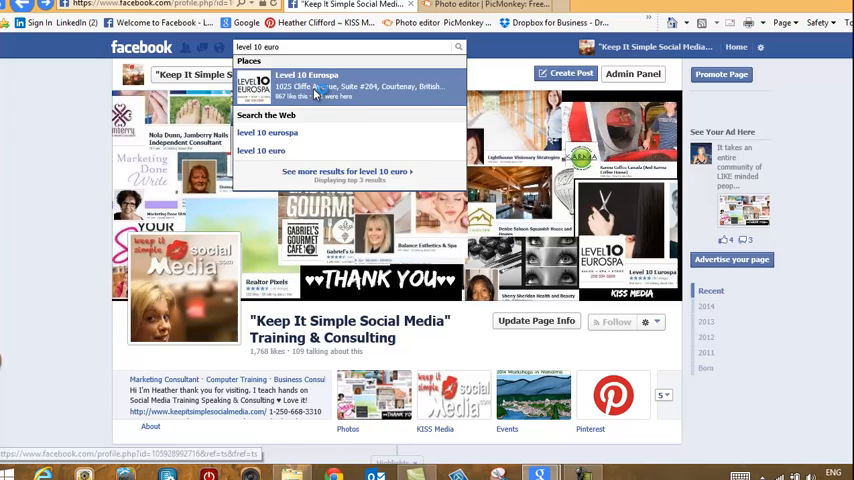
pyautogui.click(308, 84)
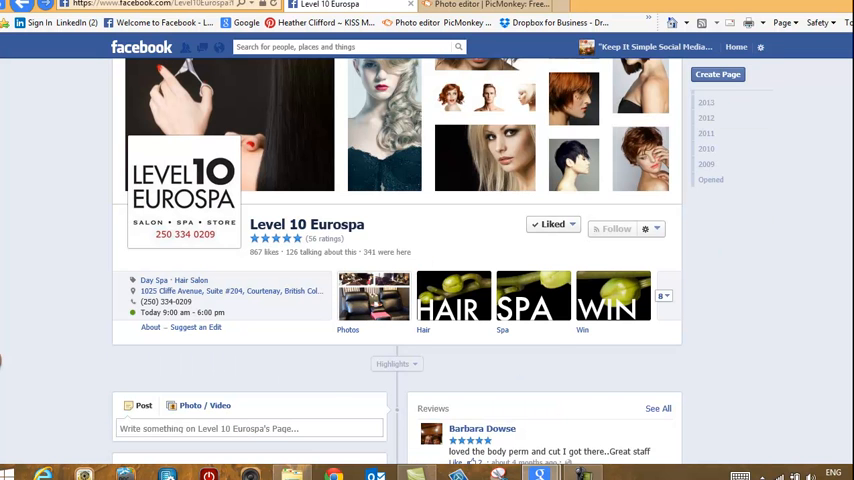
# Step: Capture a new snip of the Level 10 Europa cover and logo
pyautogui.scroll(-3)
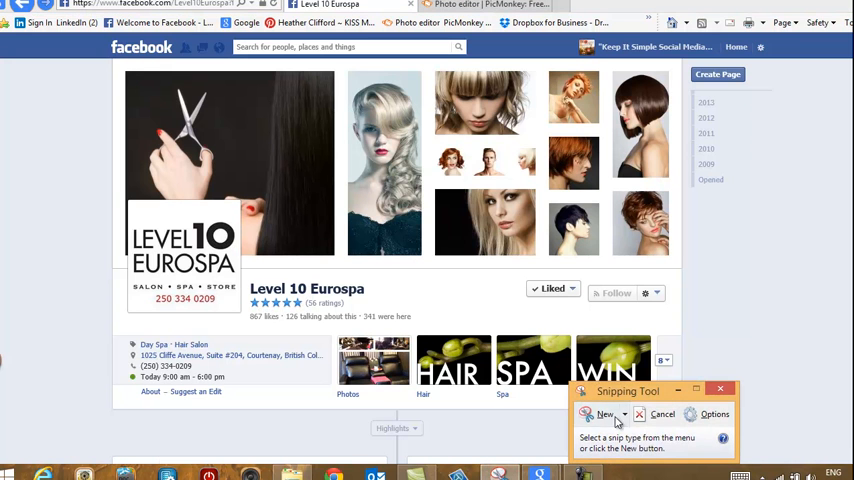
pyautogui.click(604, 414)
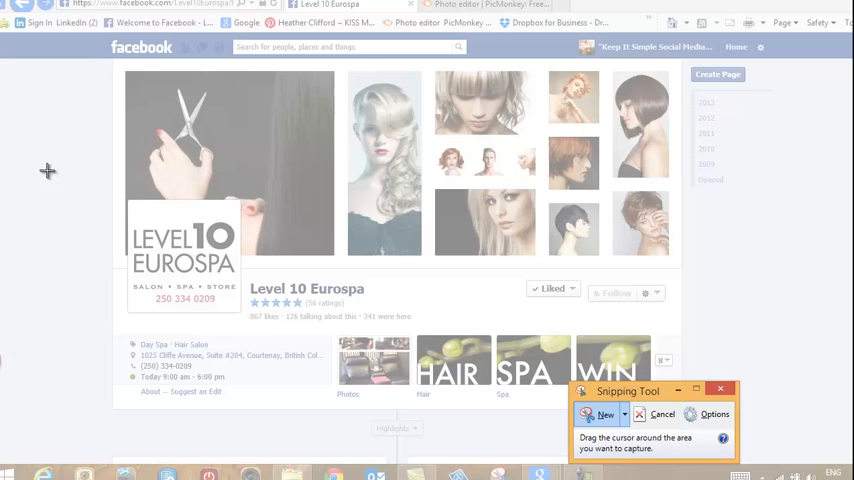
pyautogui.moveTo(124, 136); pyautogui.dragTo(408, 322)
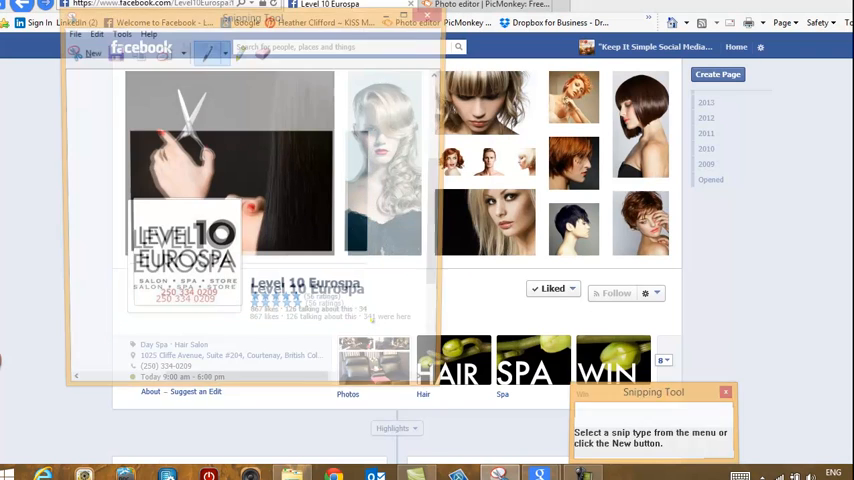
# Step: Save the snip as Level10 in Collage FanPage, replacing the existing file, and close the tool
pyautogui.click(70, 32)
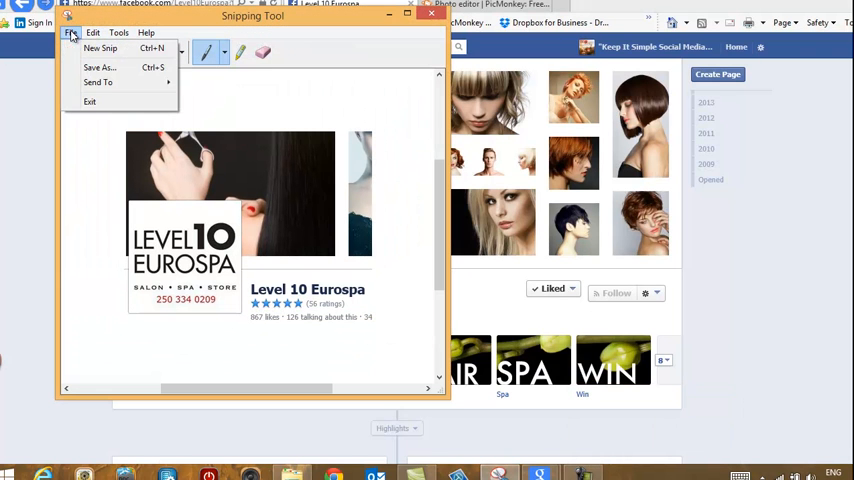
pyautogui.click(100, 68)
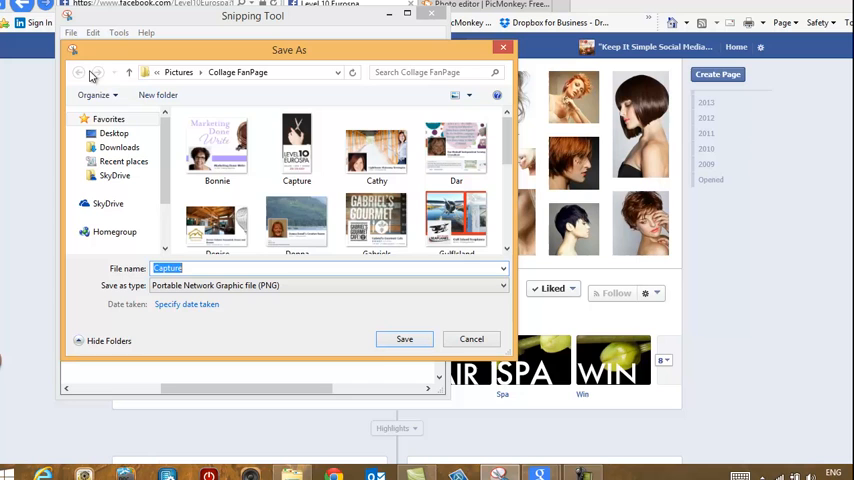
pyautogui.click(236, 72)
pyautogui.write('level10')
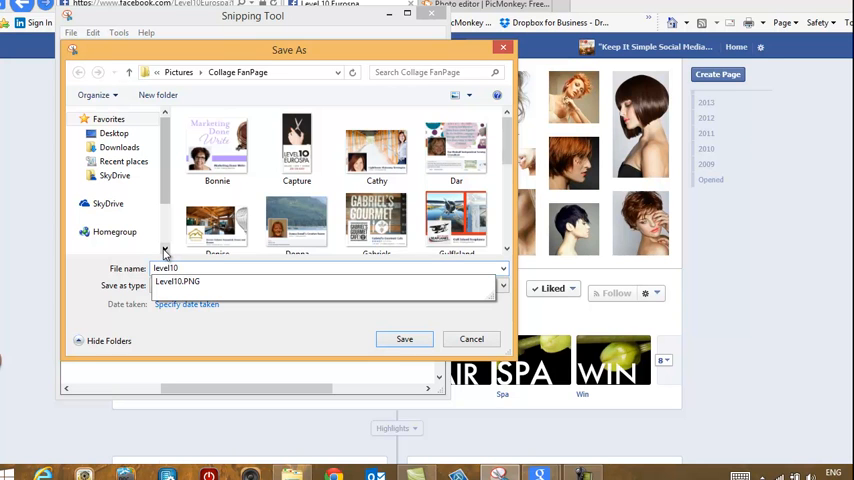
pyautogui.click(404, 340)
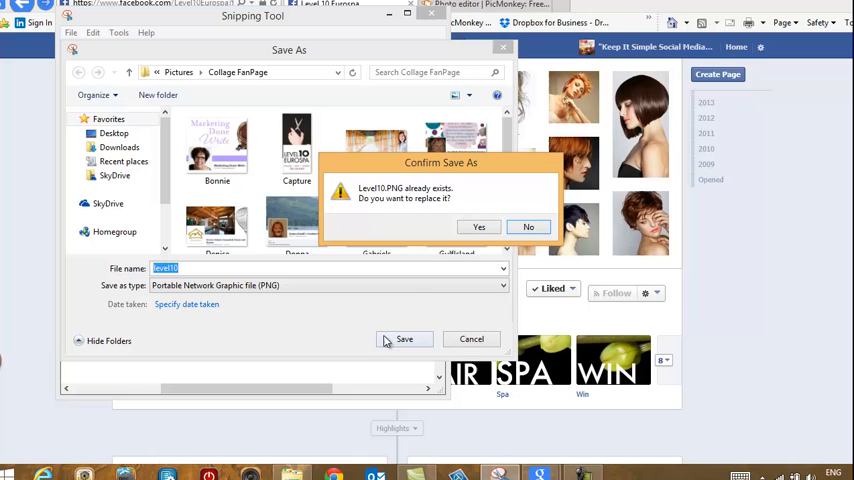
pyautogui.click(478, 228)
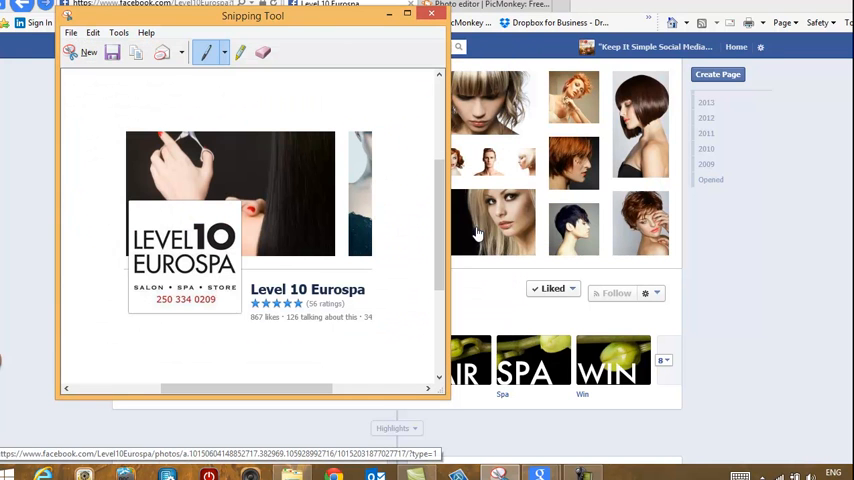
pyautogui.click(432, 14)
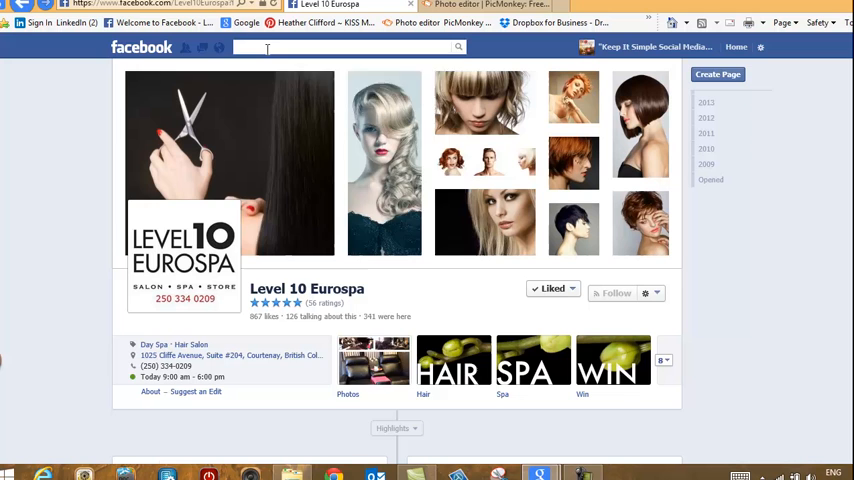
# Step: Go to the Gulf Island Seaplanes Facebook page and discard its logo snip without saving
pyautogui.write('guld')
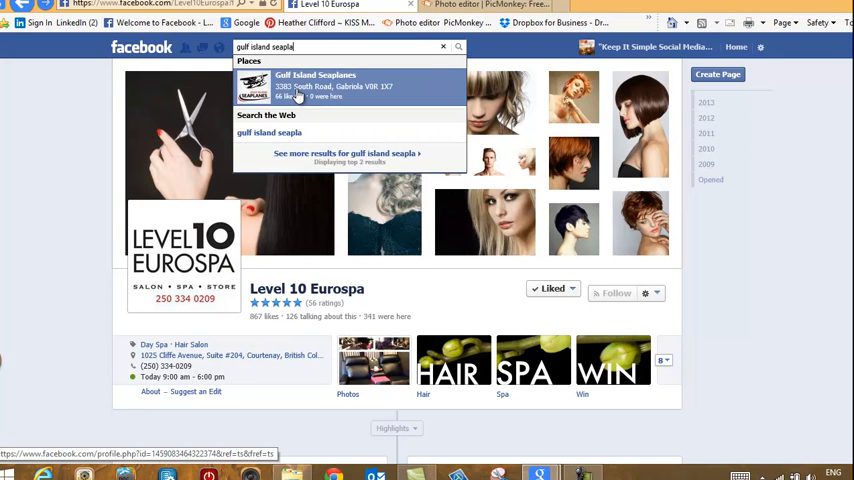
pyautogui.click(316, 84)
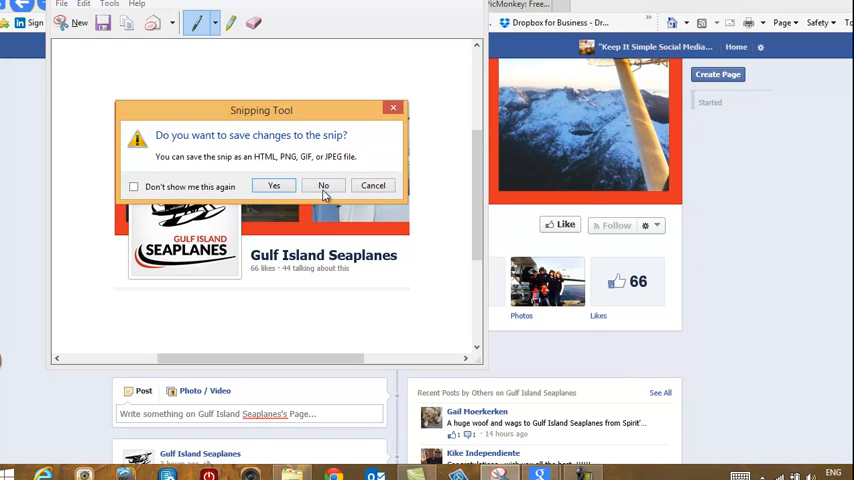
pyautogui.click(324, 184)
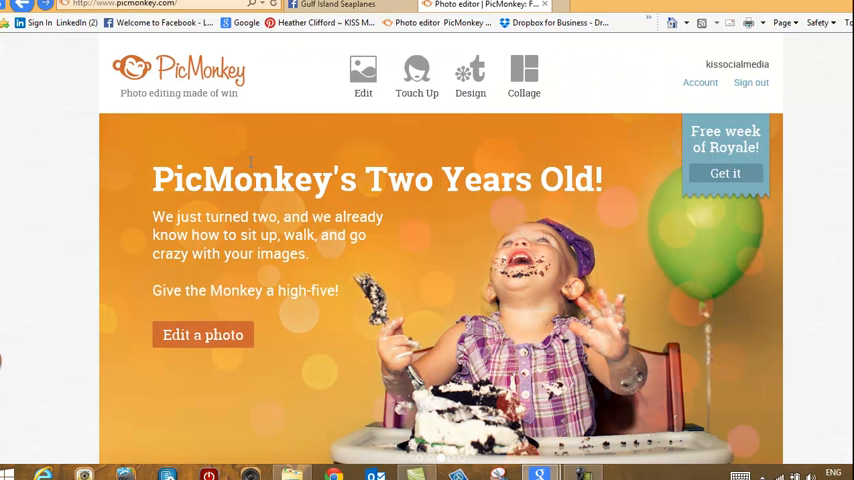
pyautogui.moveTo(308, 136)
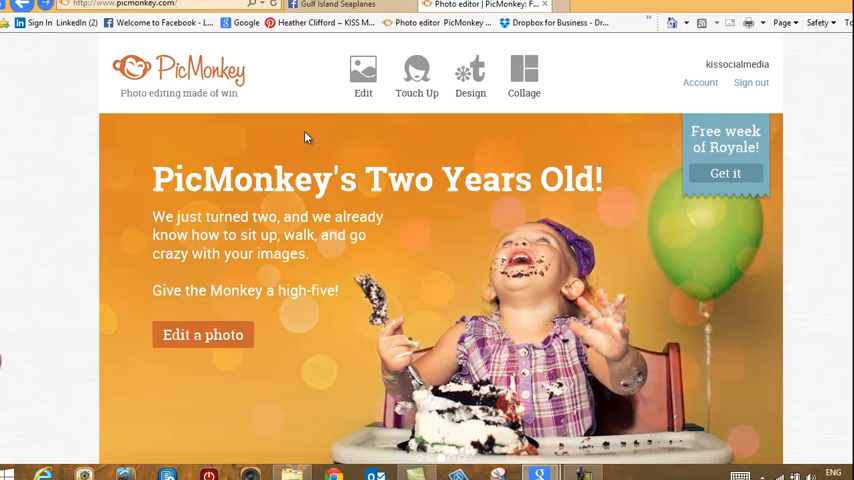
# Step: Browse PicMonkey's Design and Collage start options and choose a blank Facebook cover canvas
pyautogui.click(470, 76)
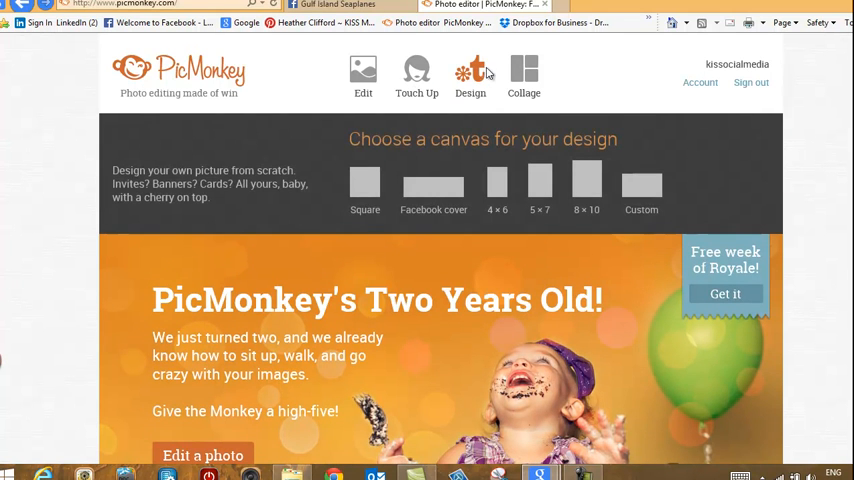
pyautogui.click(524, 76)
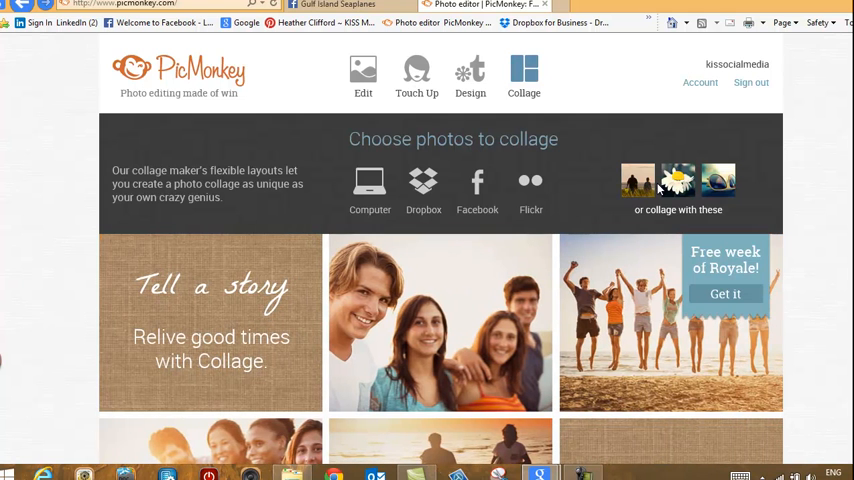
pyautogui.click(470, 76)
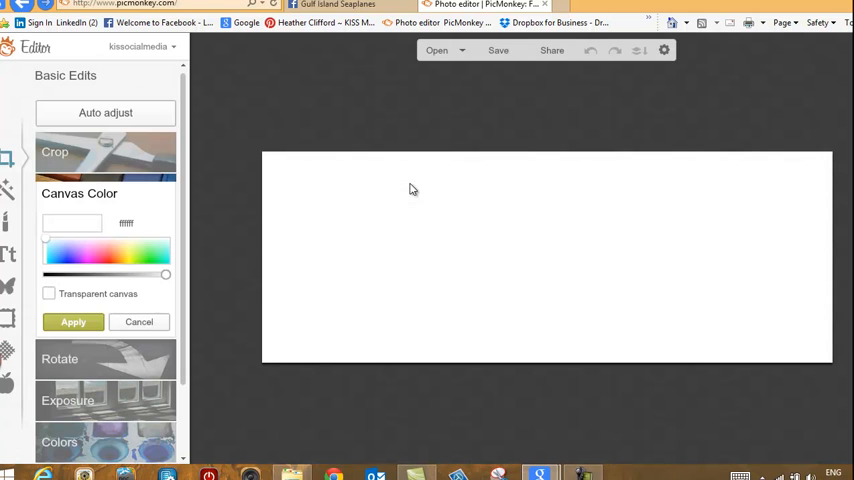
pyautogui.moveTo(456, 318)
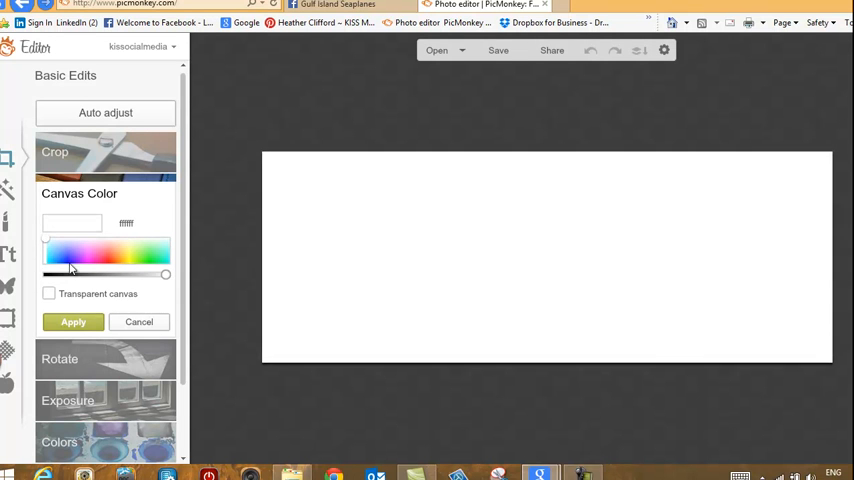
# Step: Drag the canvas colour slider fully down to make the cover background solid black
pyautogui.moveTo(164, 274); pyautogui.dragTo(44, 274)
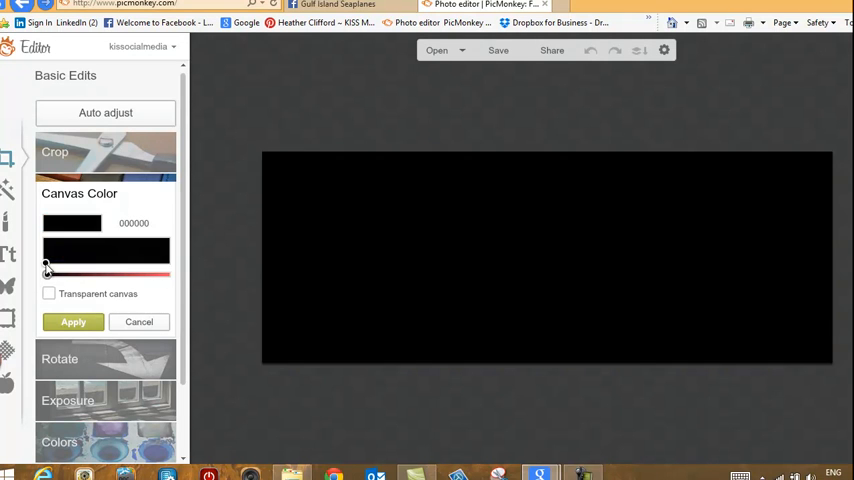
pyautogui.click(100, 258)
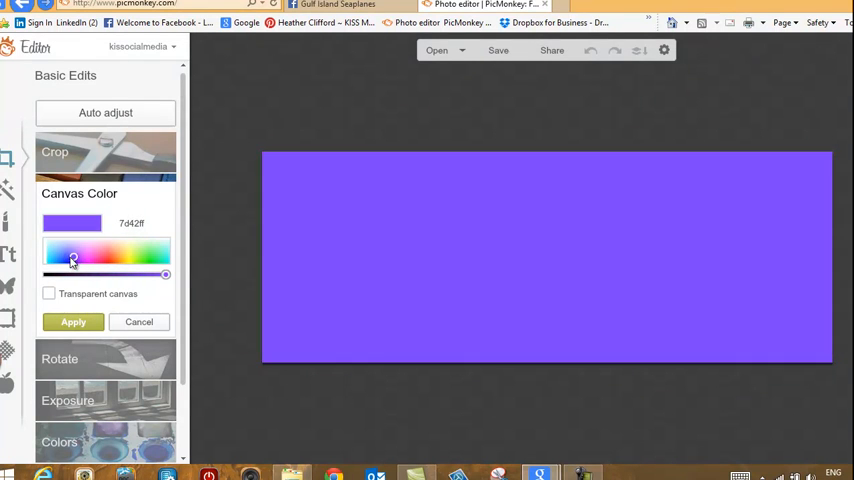
pyautogui.moveTo(164, 272); pyautogui.dragTo(58, 272)
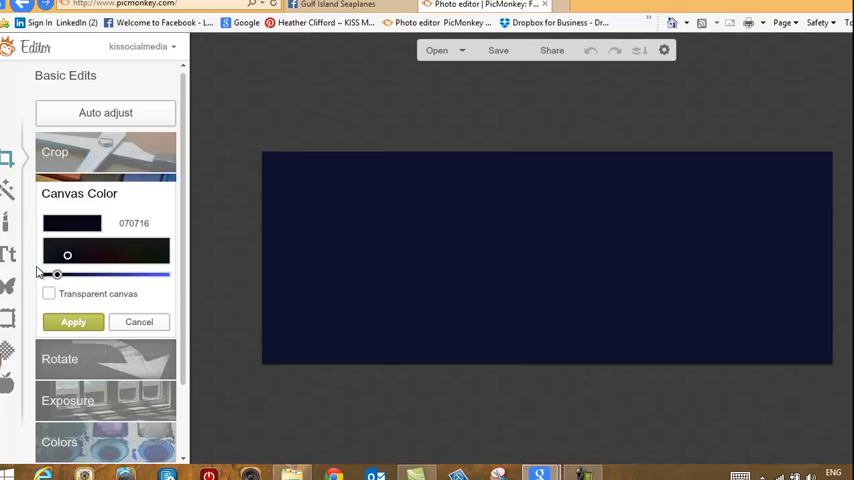
pyautogui.moveTo(58, 274); pyautogui.dragTo(46, 274)
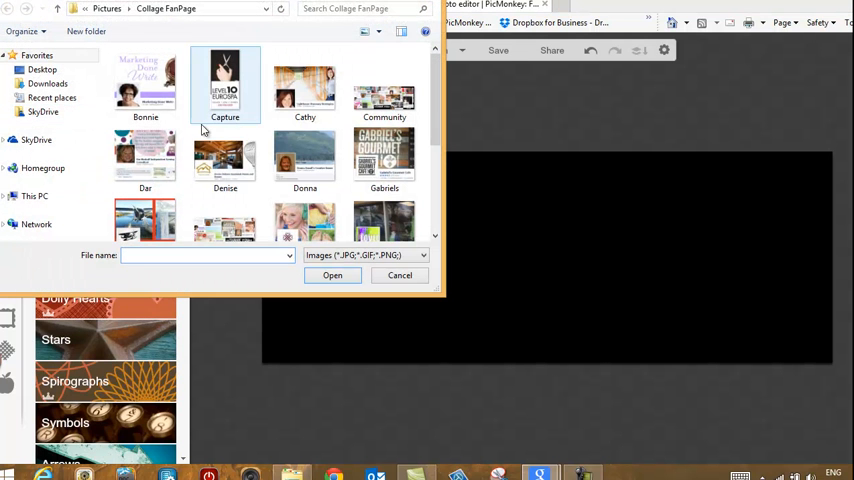
# Step: Add the house interior and marketing page snips as overlays and place them side by side
pyautogui.click(224, 160)
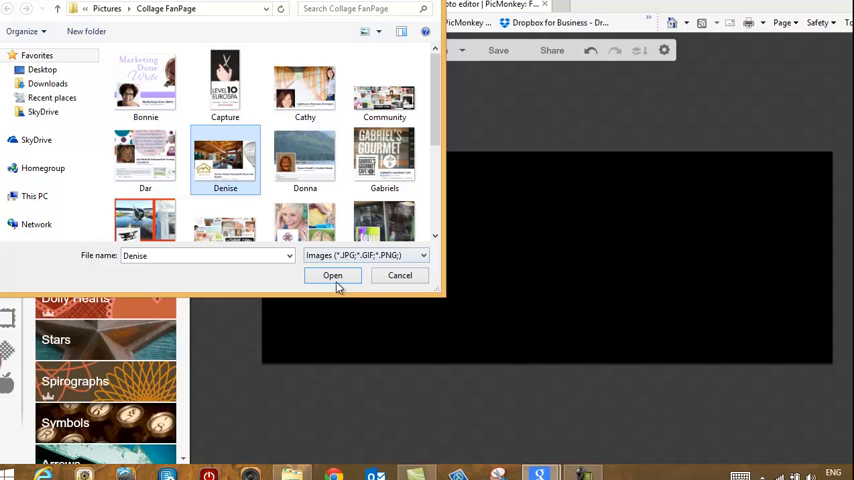
pyautogui.click(332, 276)
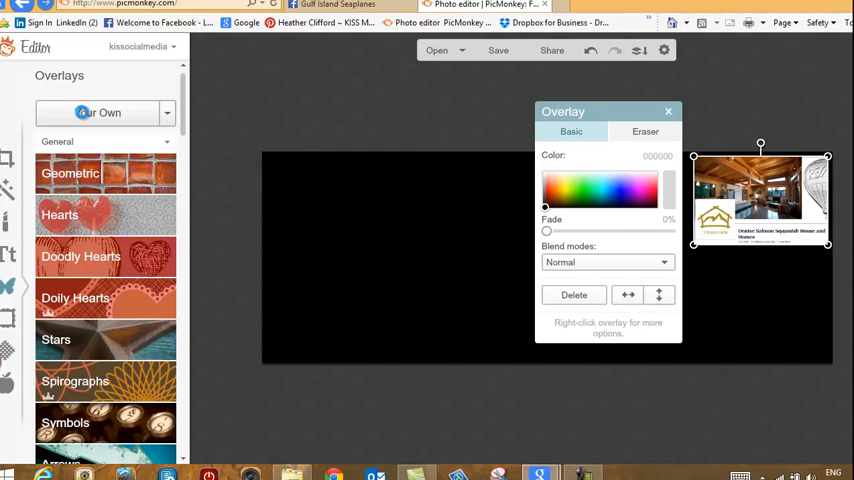
pyautogui.click(100, 112)
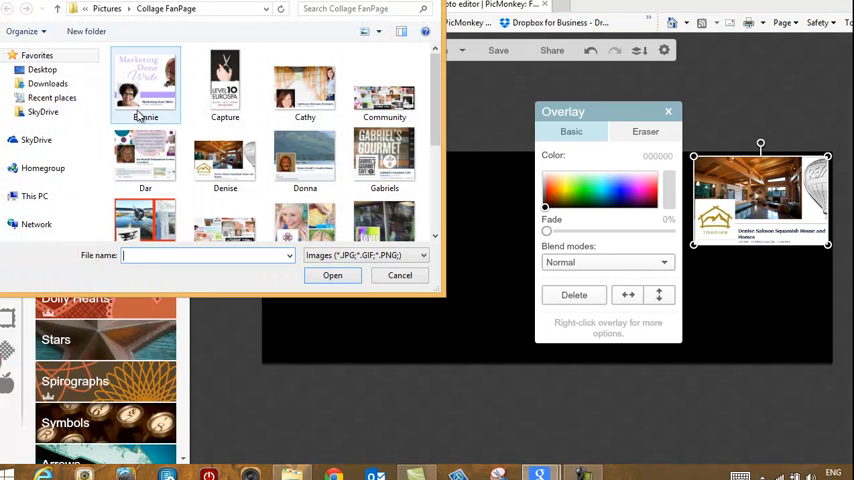
pyautogui.click(144, 84)
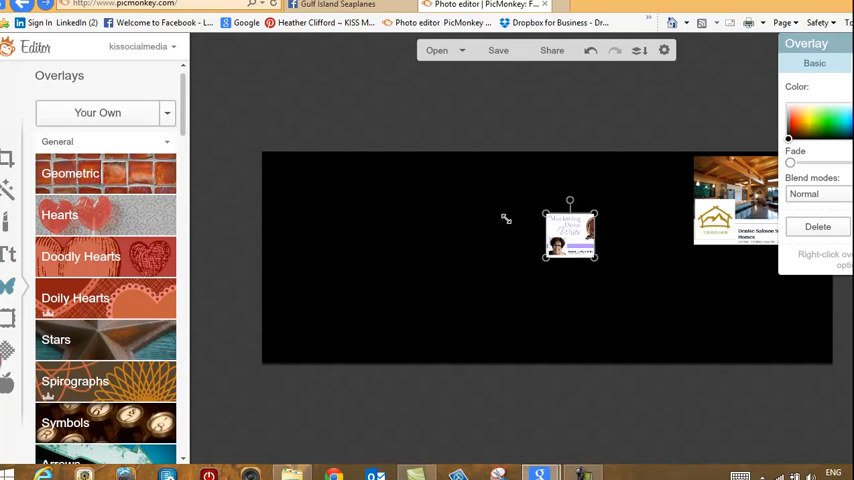
pyautogui.click(816, 226)
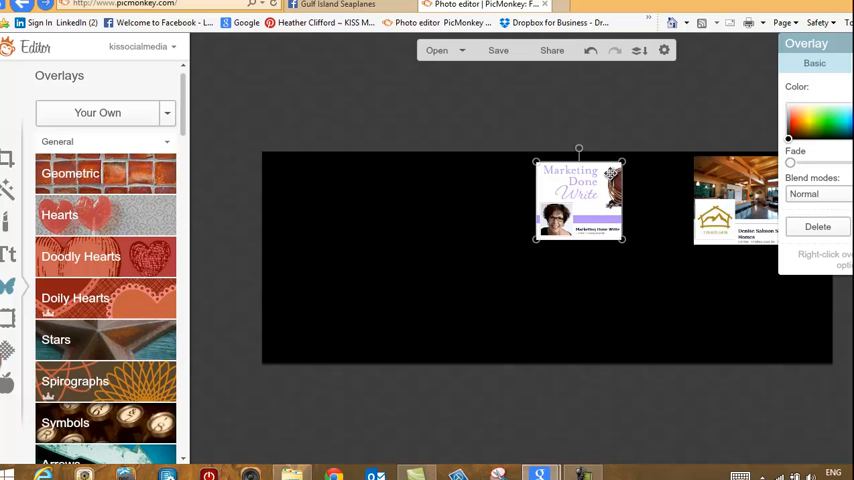
pyautogui.moveTo(580, 200); pyautogui.dragTo(632, 200)
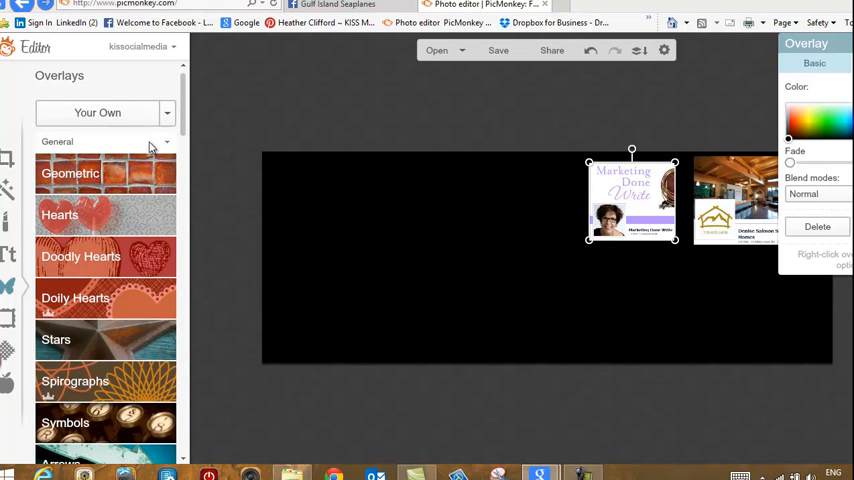
# Step: Add the Gabriel's Gourmet snip as a third overlay on the cover
pyautogui.click(96, 112)
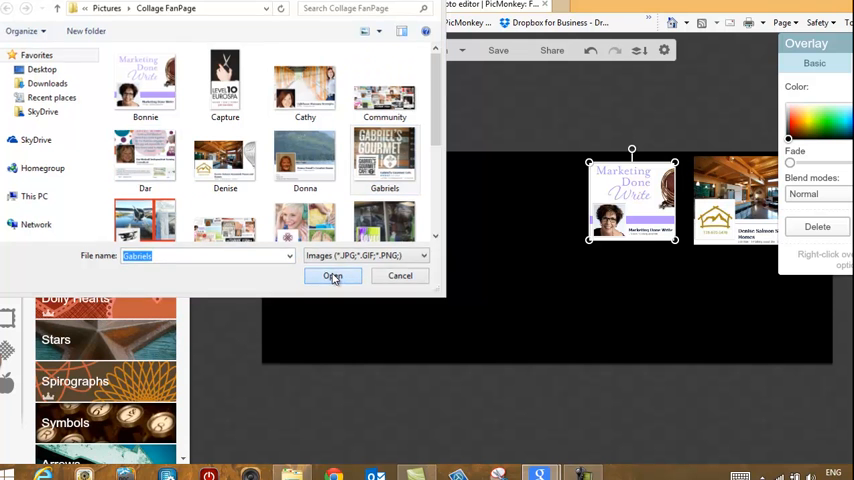
pyautogui.click(332, 276)
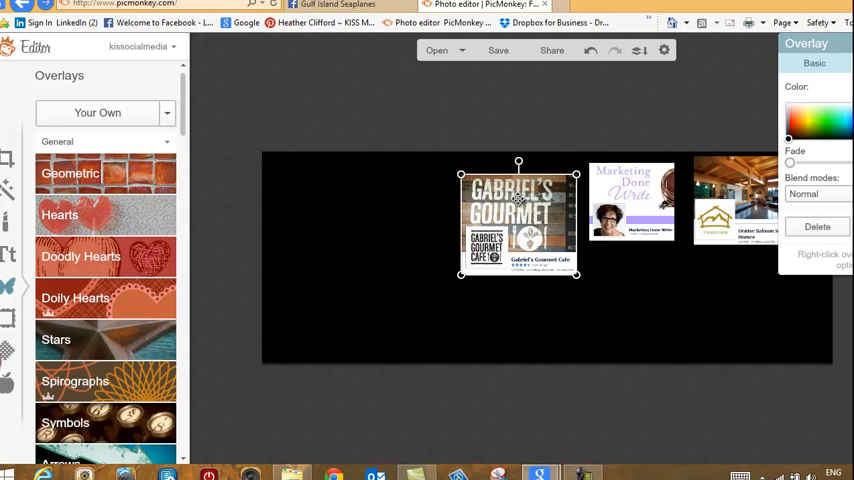
pyautogui.moveTo(500, 348)
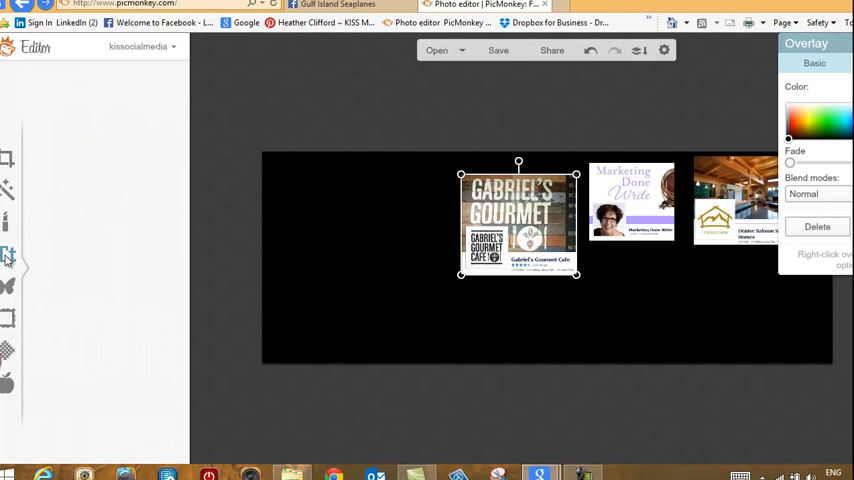
pyautogui.moveTo(98, 170)
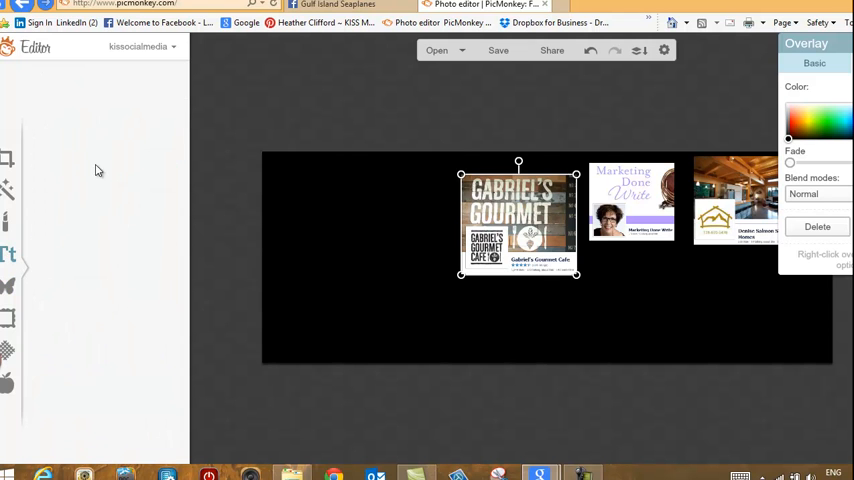
# Step: Add 'Thank YOU!!' text below the snips in a bold white Chunk Five font
pyautogui.click(6, 254)
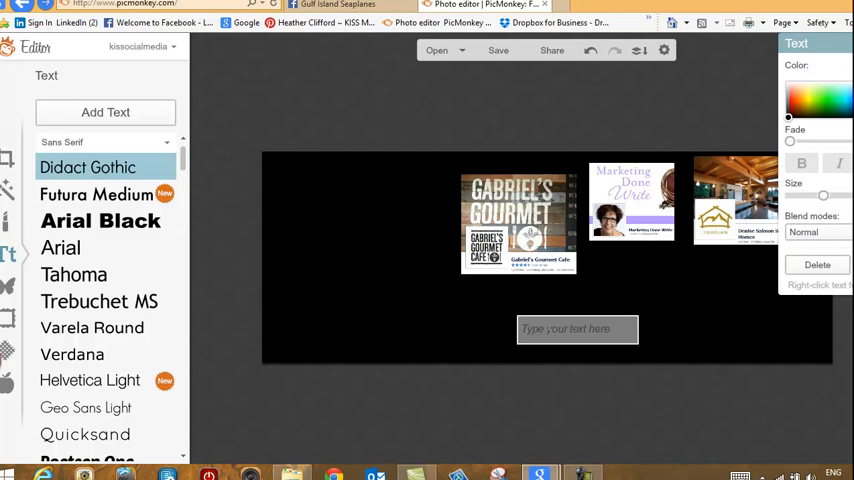
pyautogui.write("Than'")
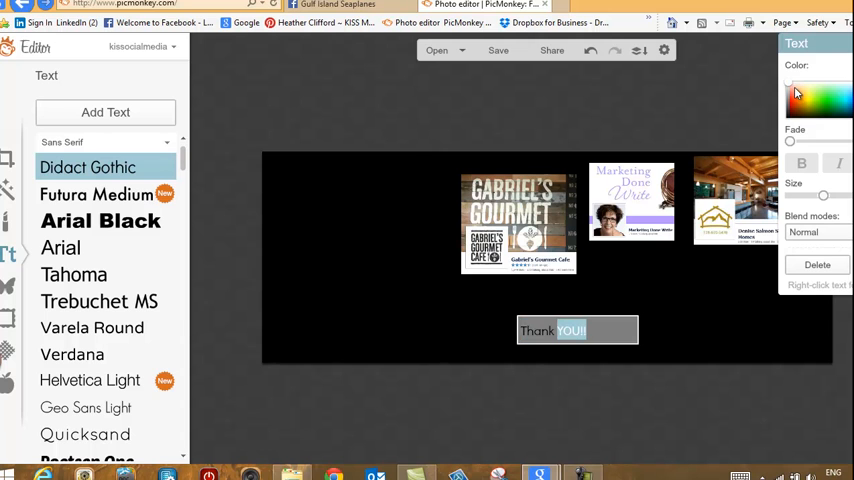
pyautogui.moveTo(796, 90)
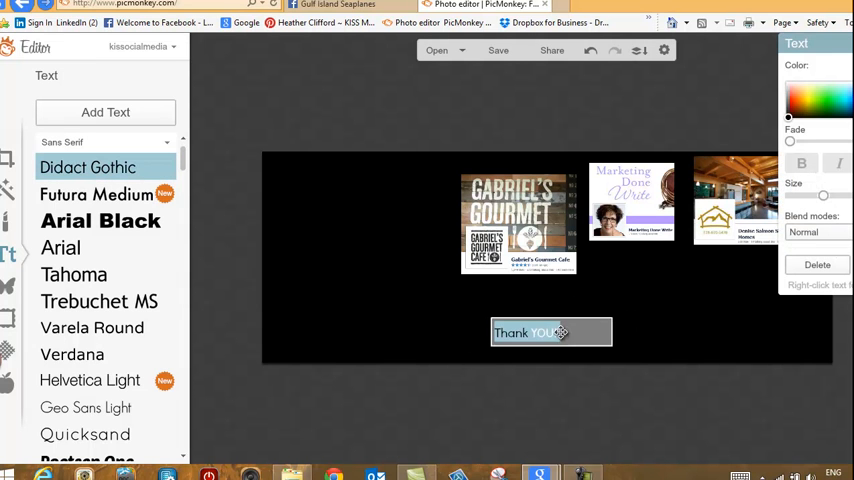
pyautogui.write('!!')
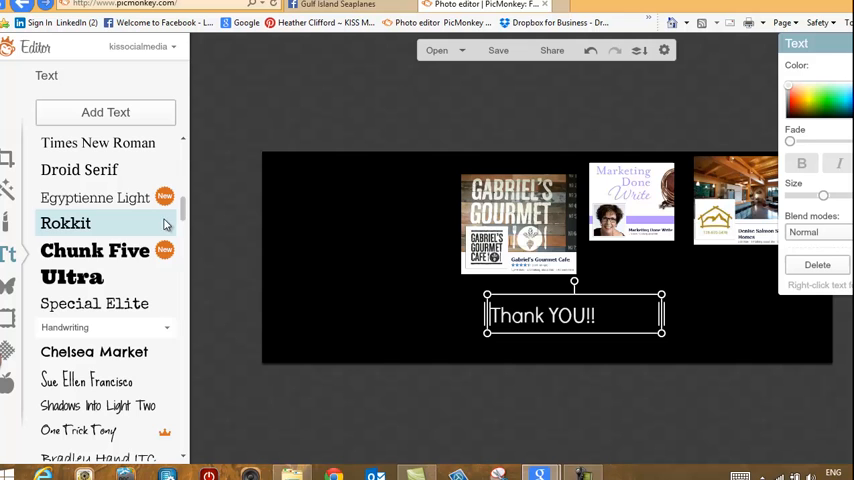
pyautogui.click(96, 256)
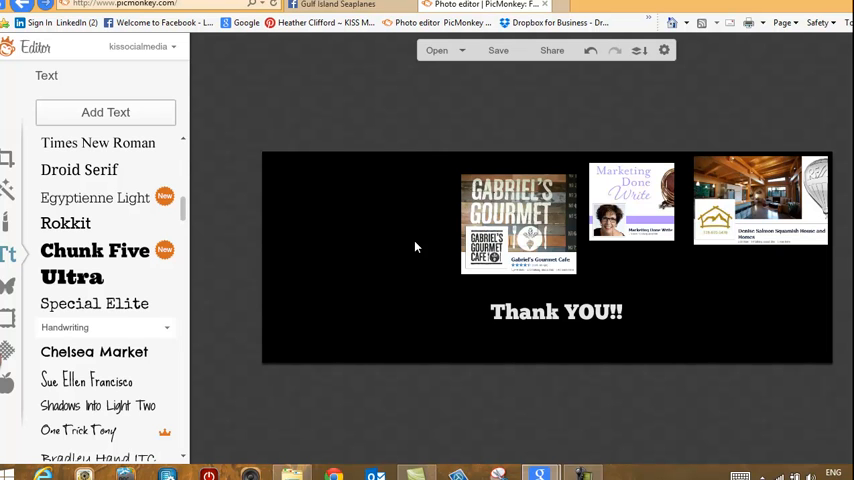
# Step: Add a small 'KISS Media' text box in the lower-right corner of the cover
pyautogui.click(104, 112)
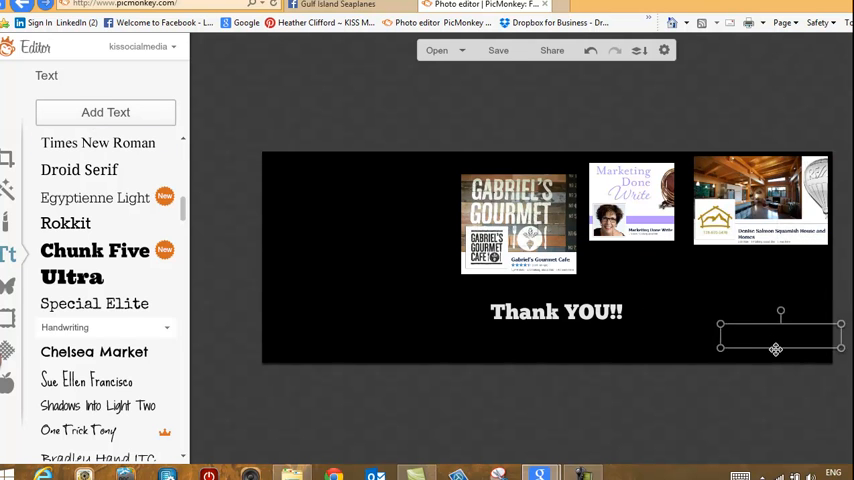
pyautogui.click(780, 340)
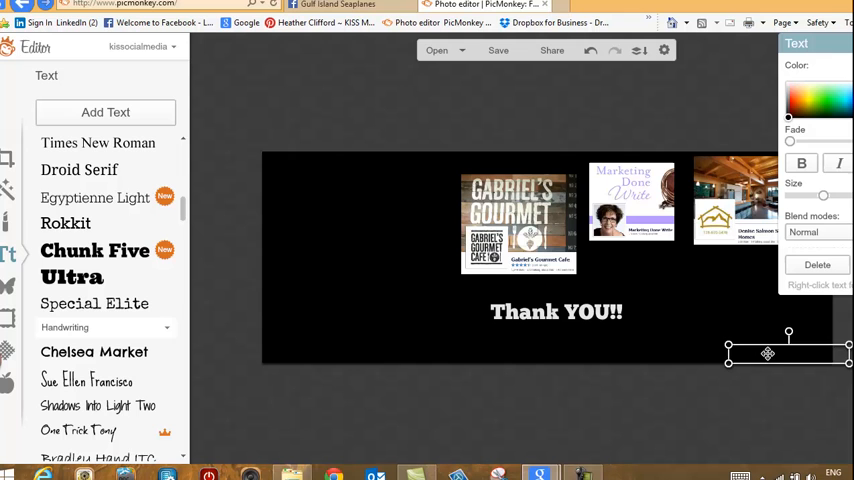
pyautogui.write('KISS Media')
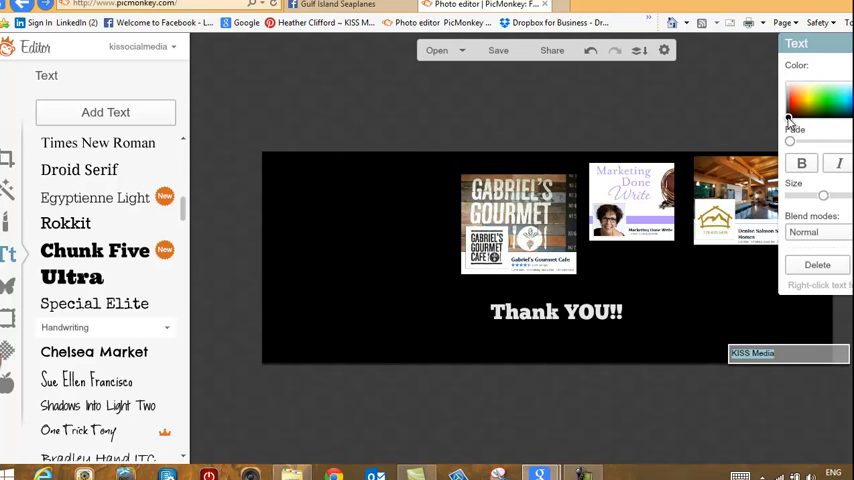